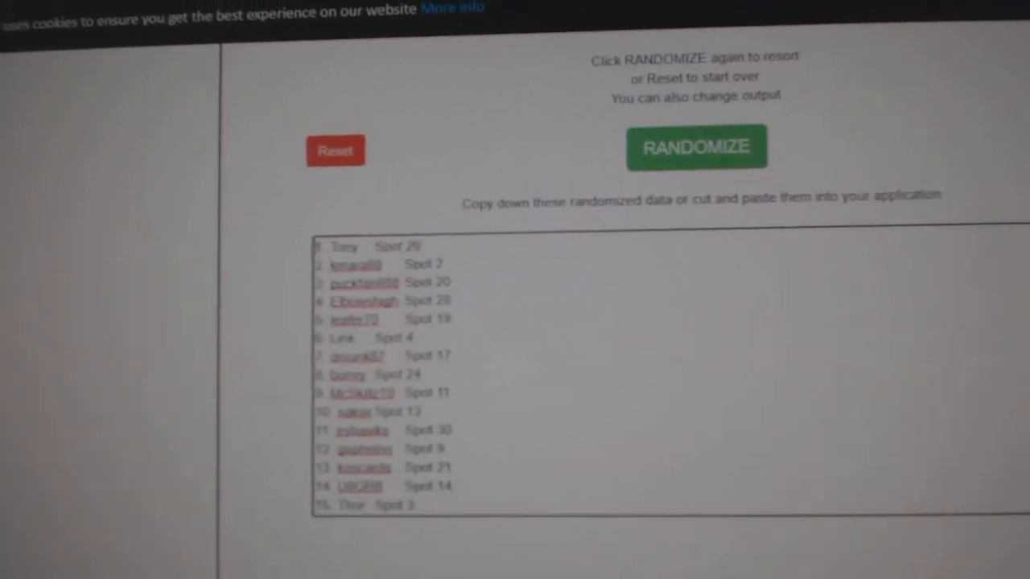
# Reshuffle the participant names and spots, then randomize the 15 team cities, Minnesota landing first
pyautogui.click(696, 146)
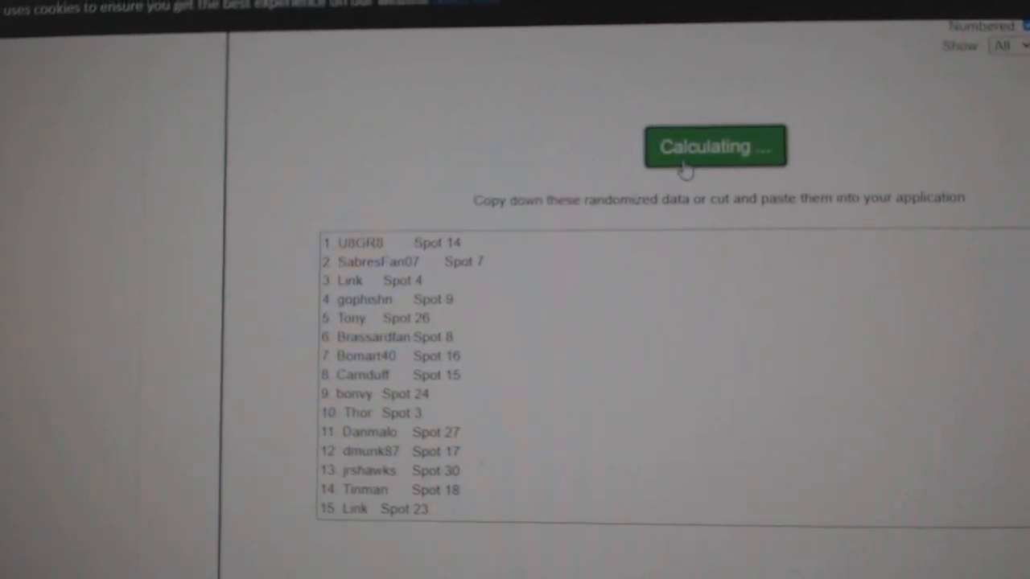
pyautogui.click(715, 145)
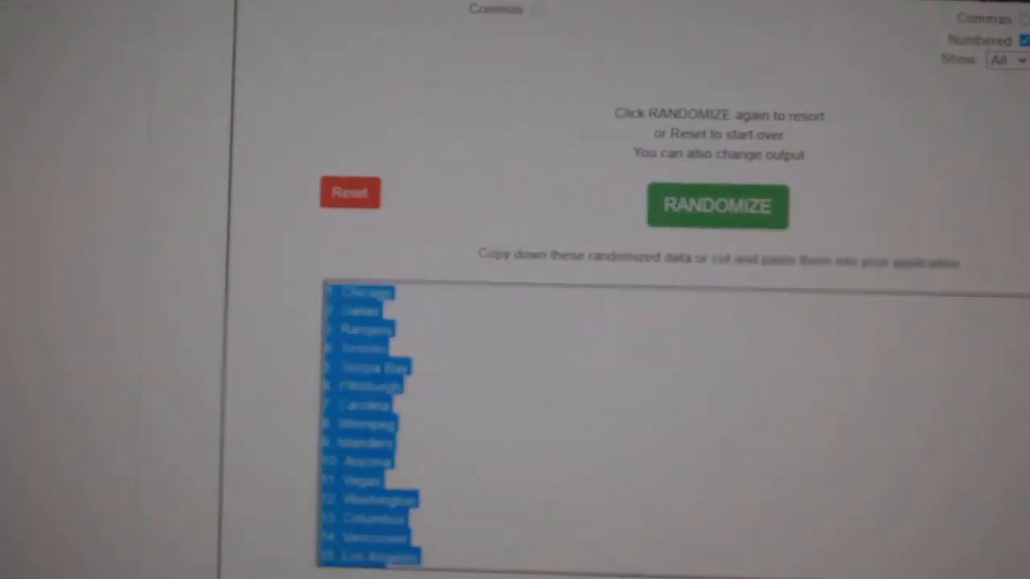
pyautogui.click(713, 198)
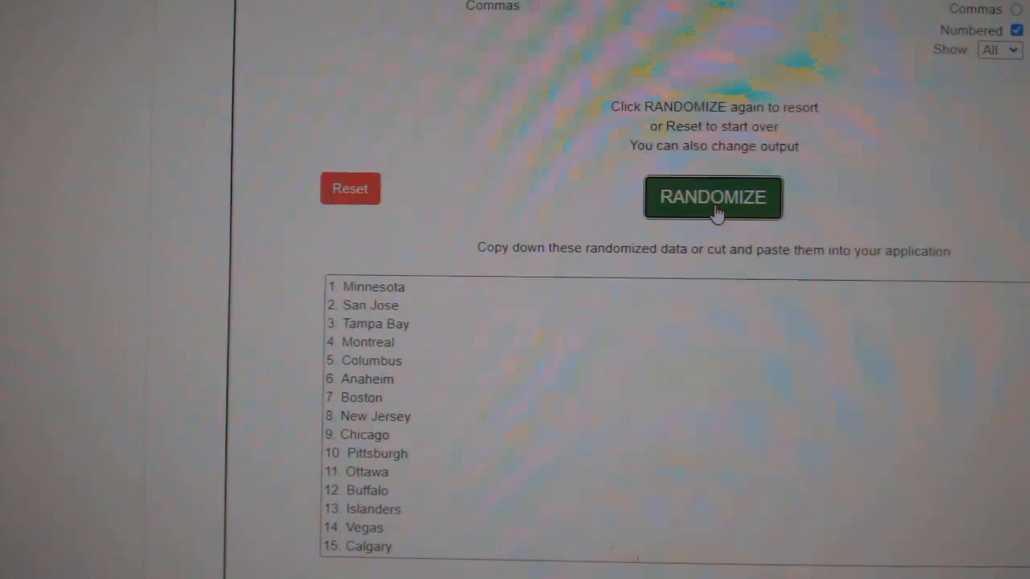